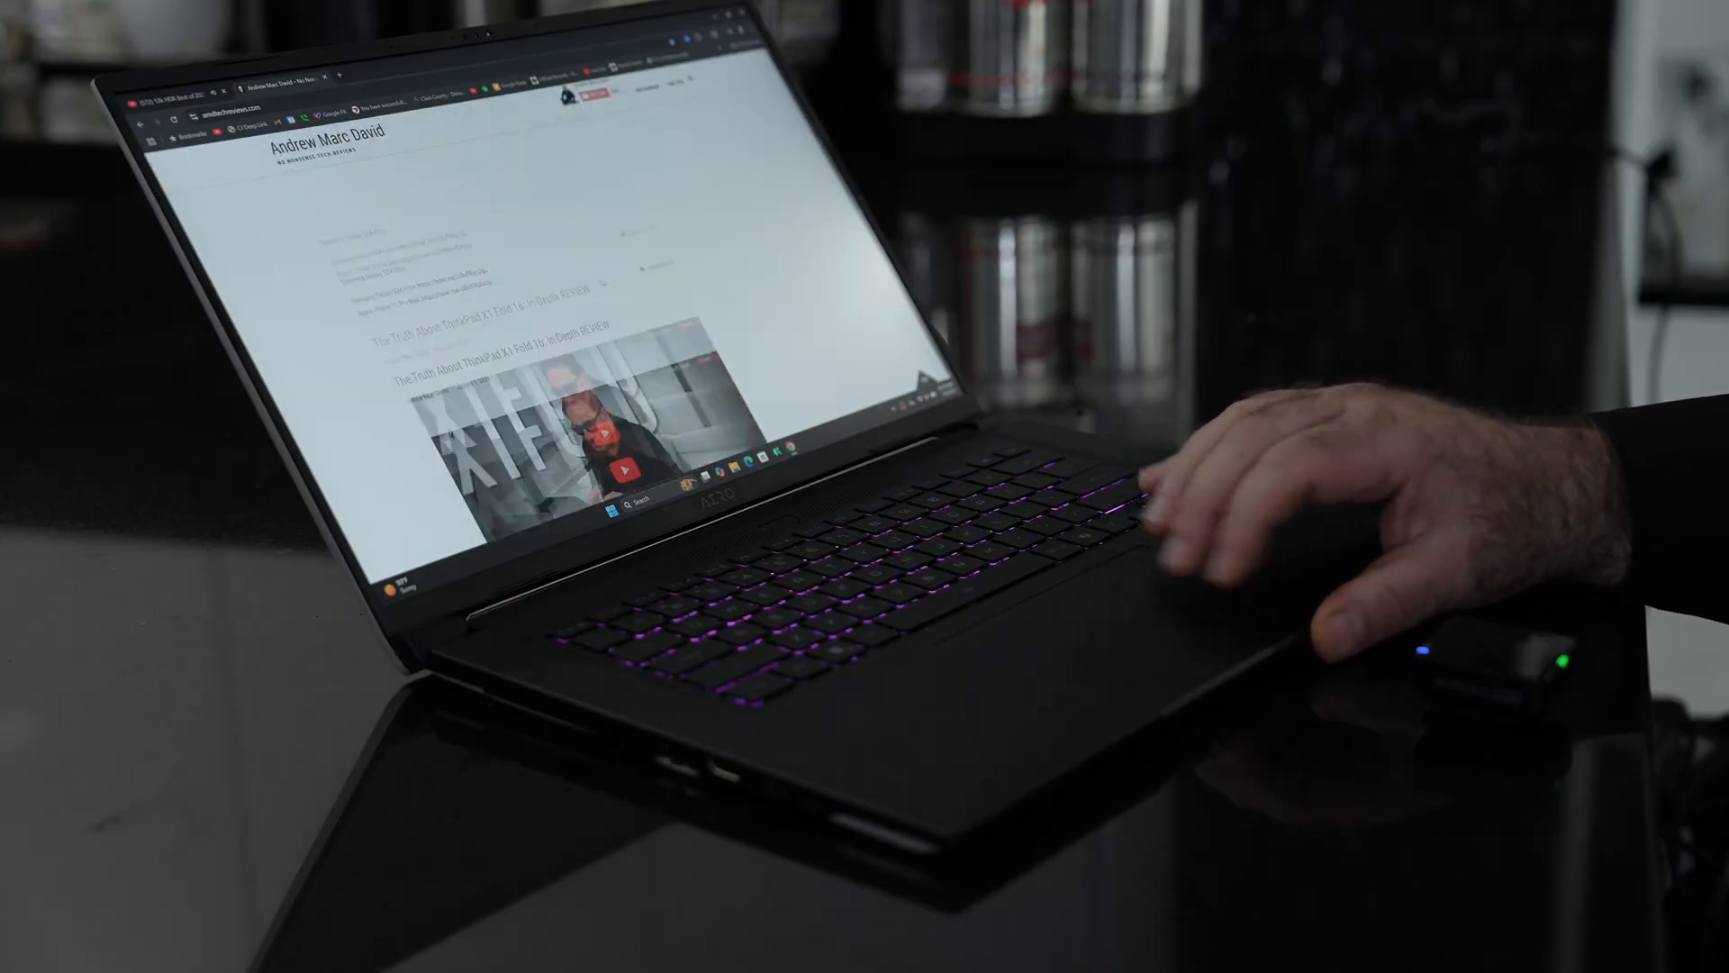
Bring up GiMATE and maximize its window to fill the screen
scroll("down", 3)
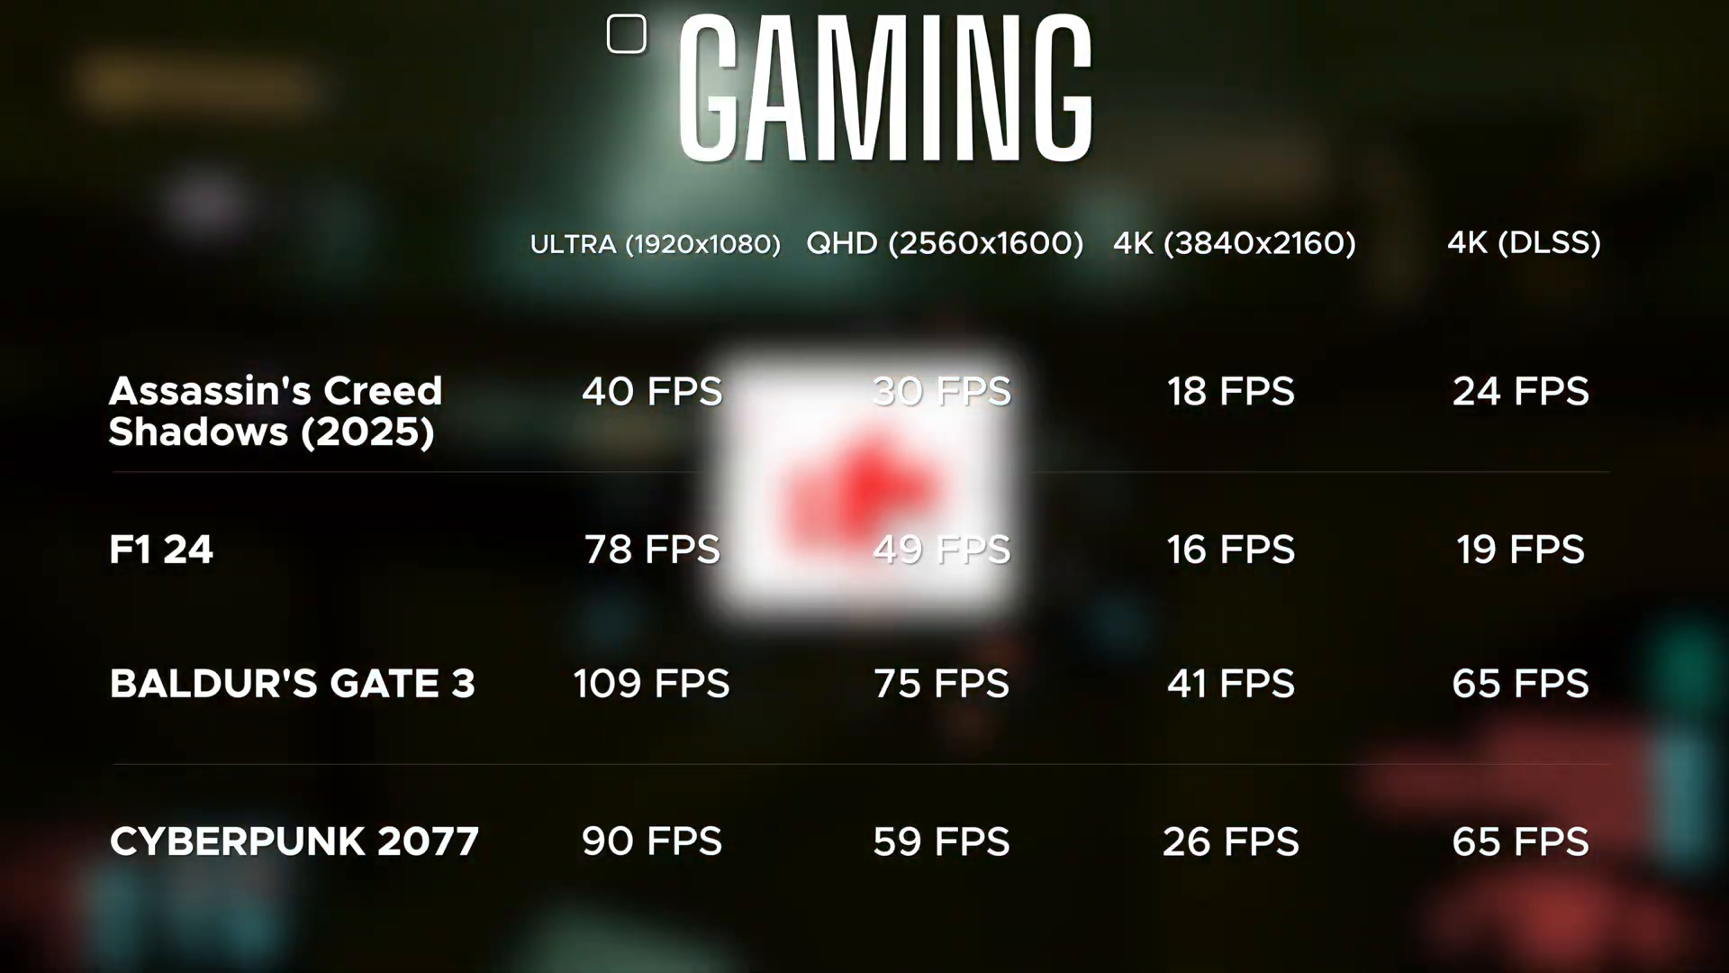
left_click(1066, 951)
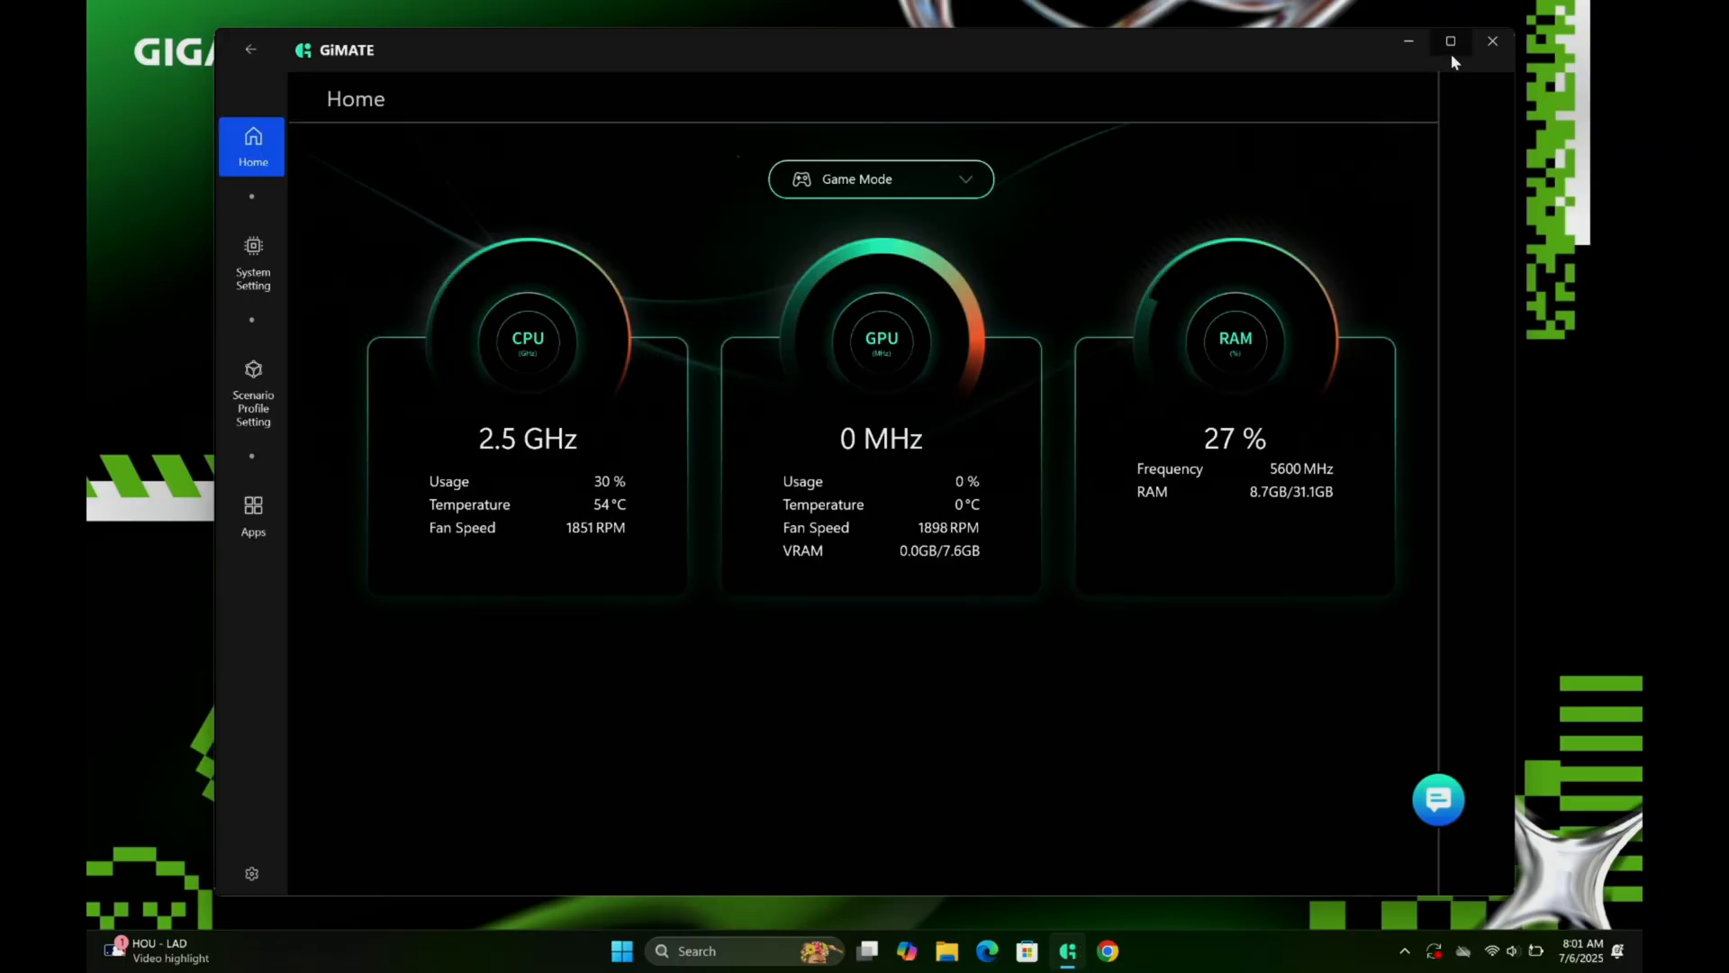
left_click(1450, 40)
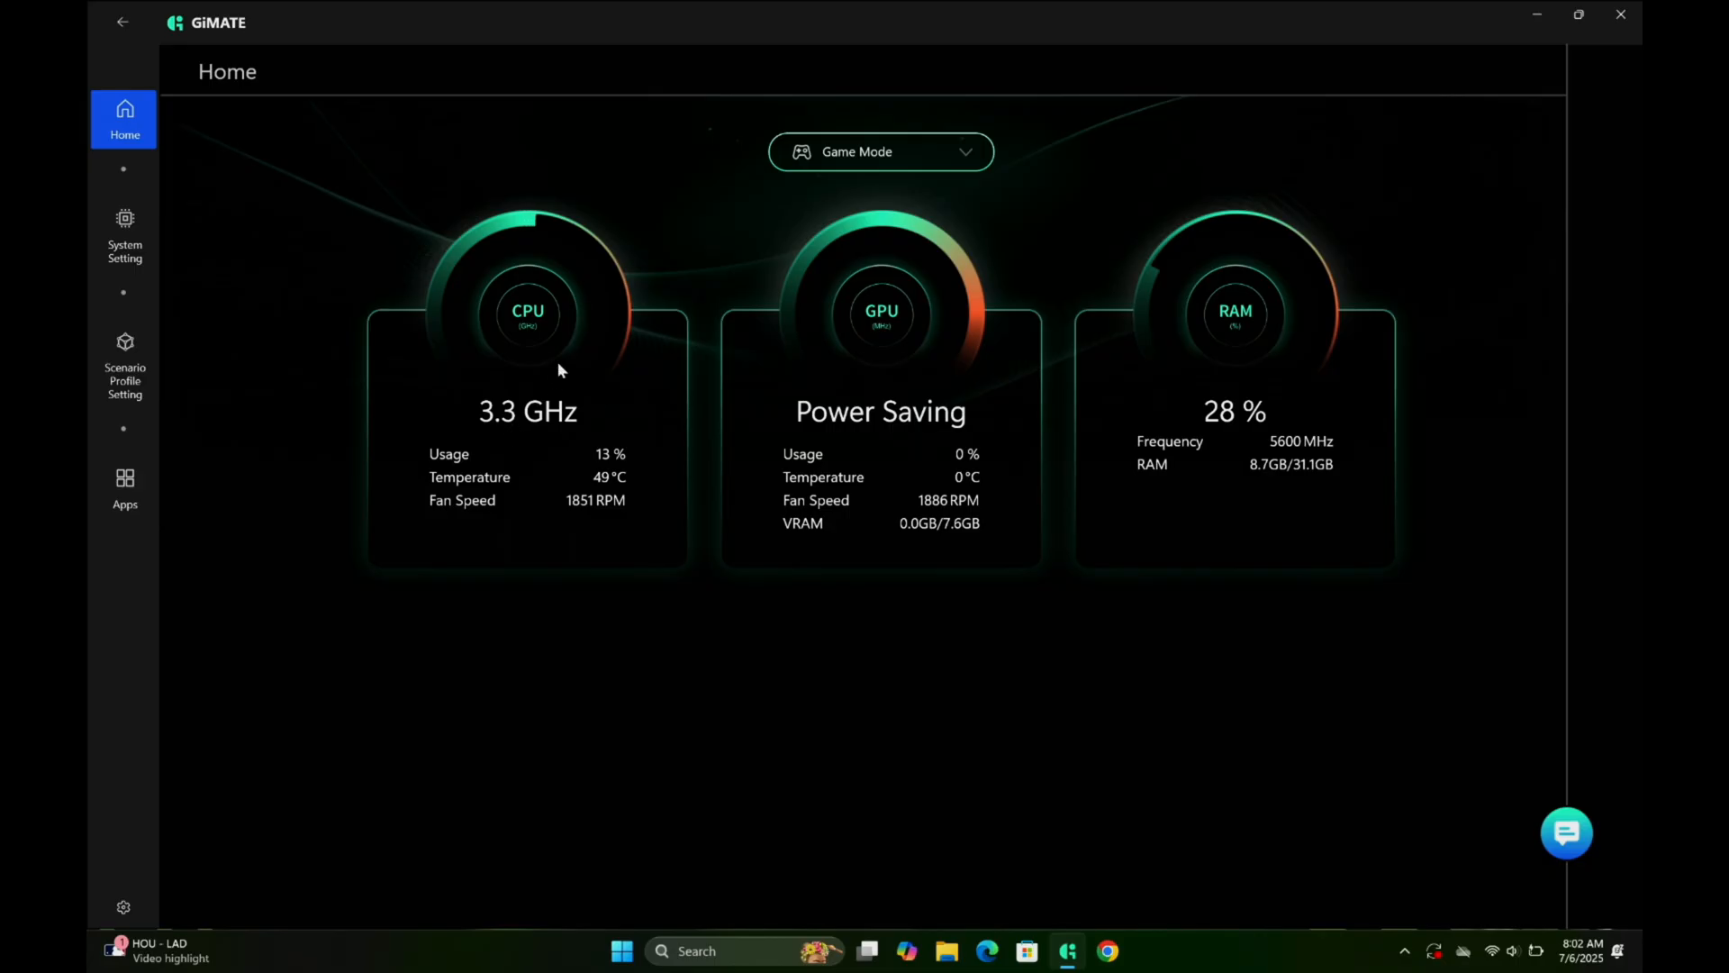
mouse_move(961, 304)
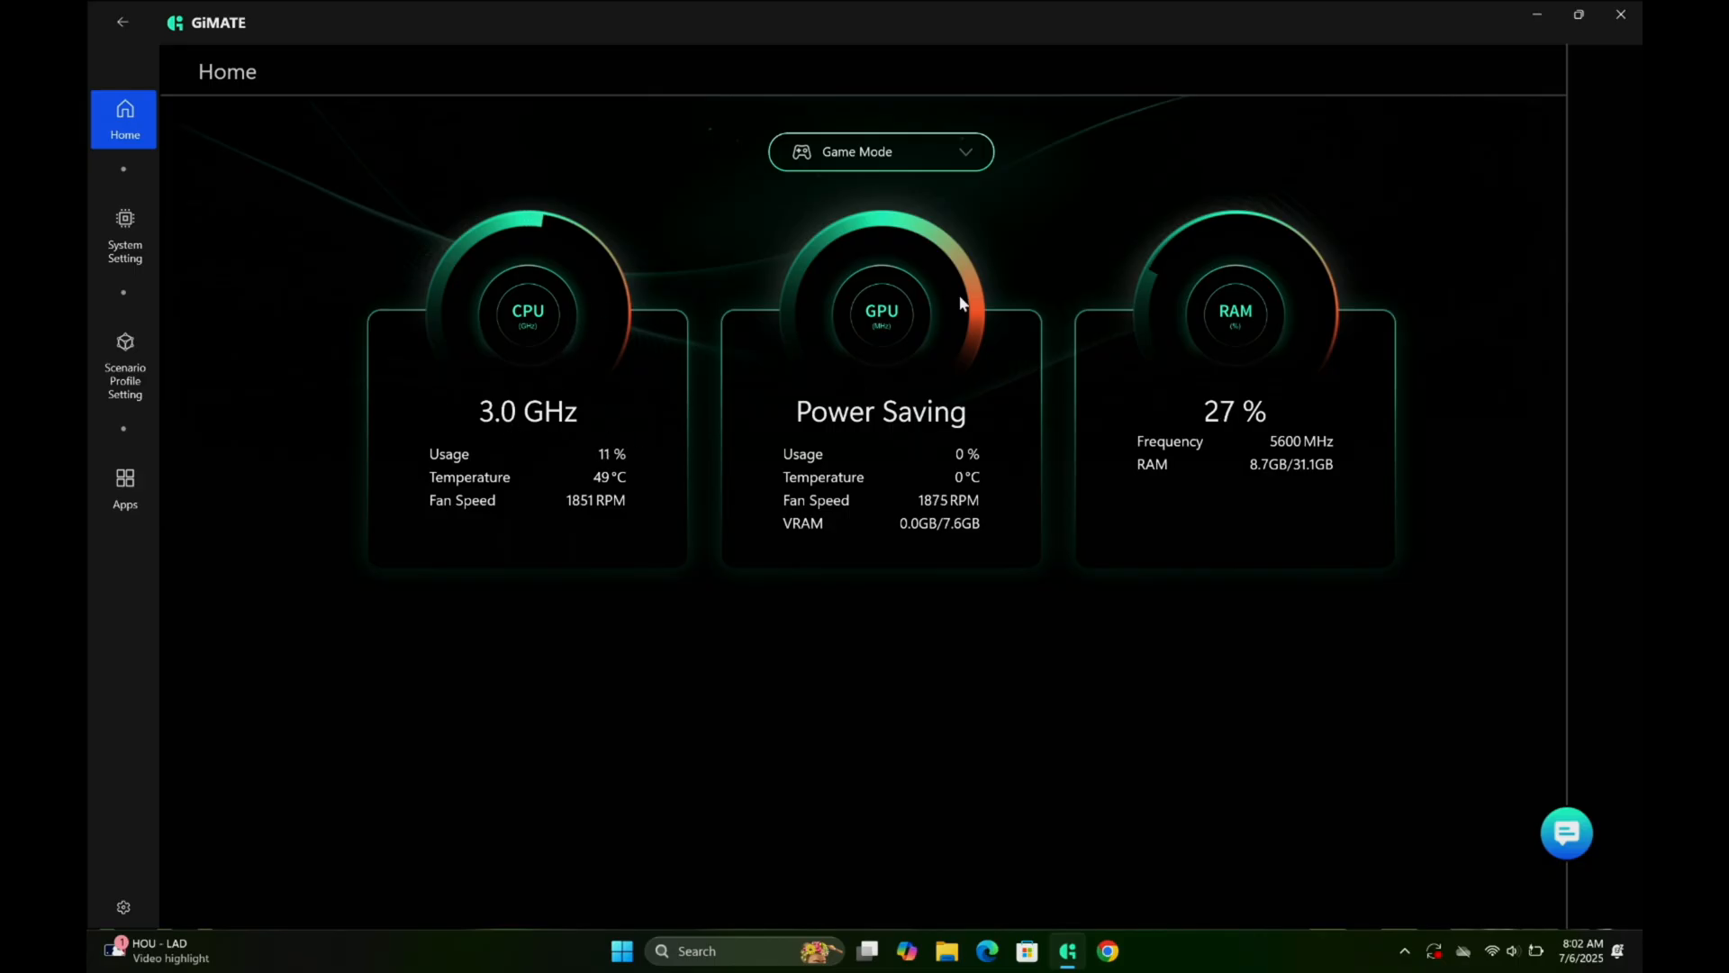
mouse_move(991, 144)
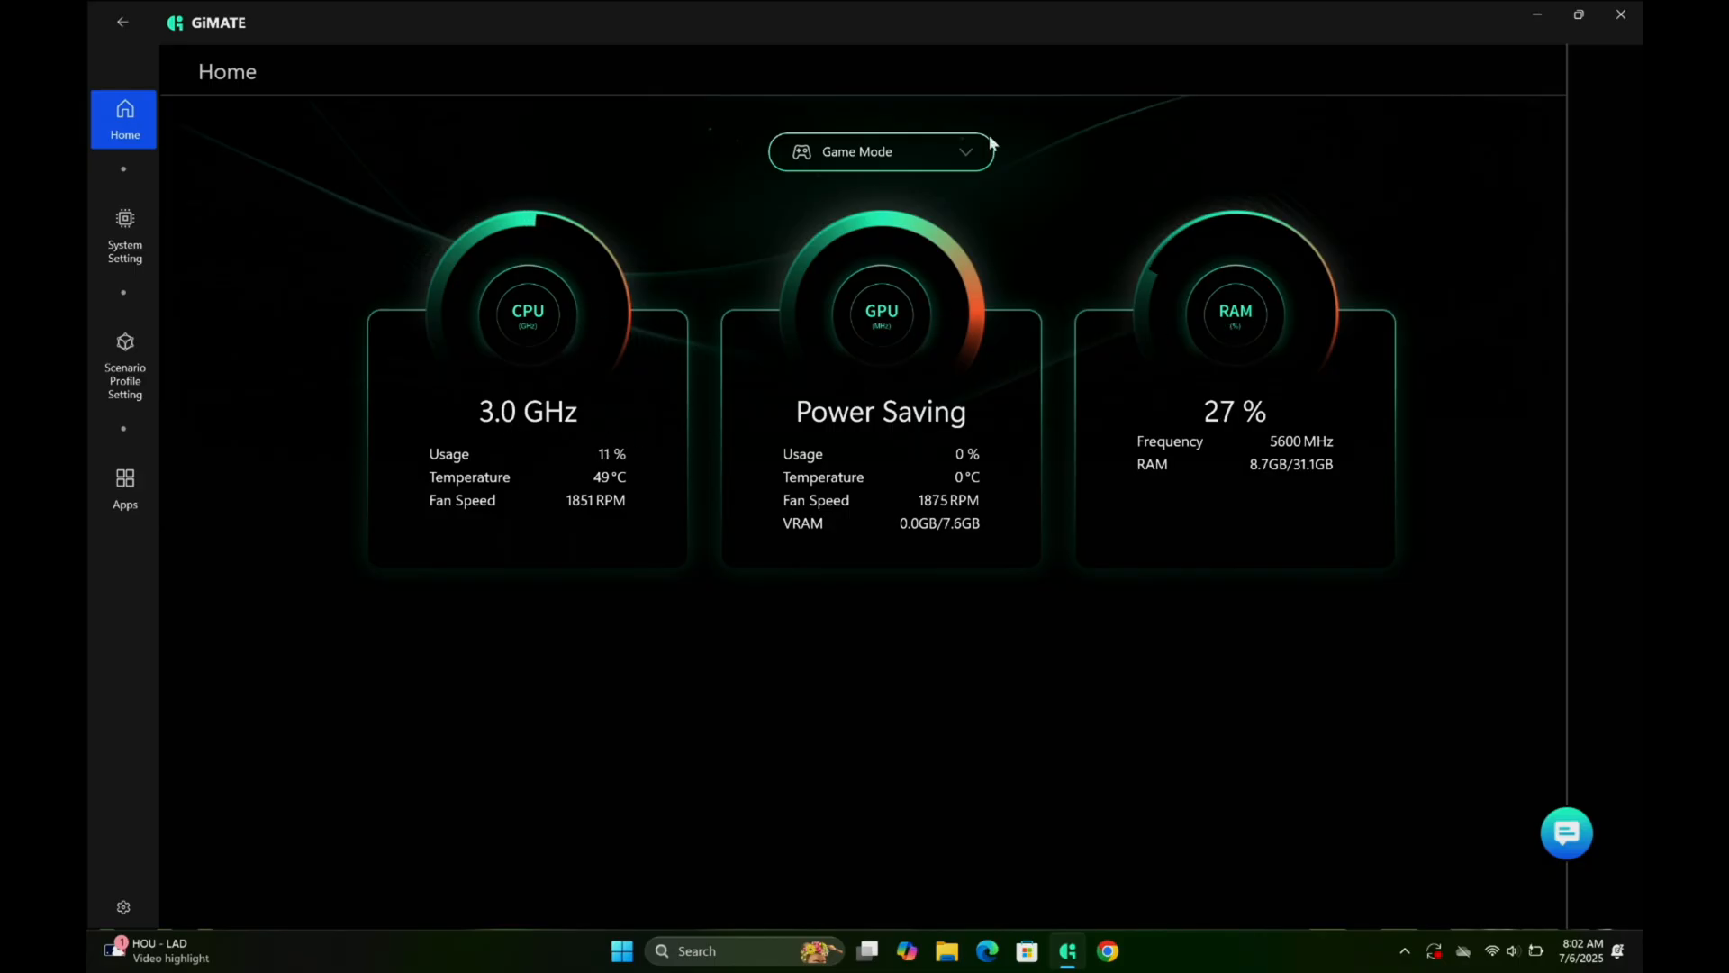
Review the performance mode list twice, keep Game Mode, and go to System Setting
left_click(879, 152)
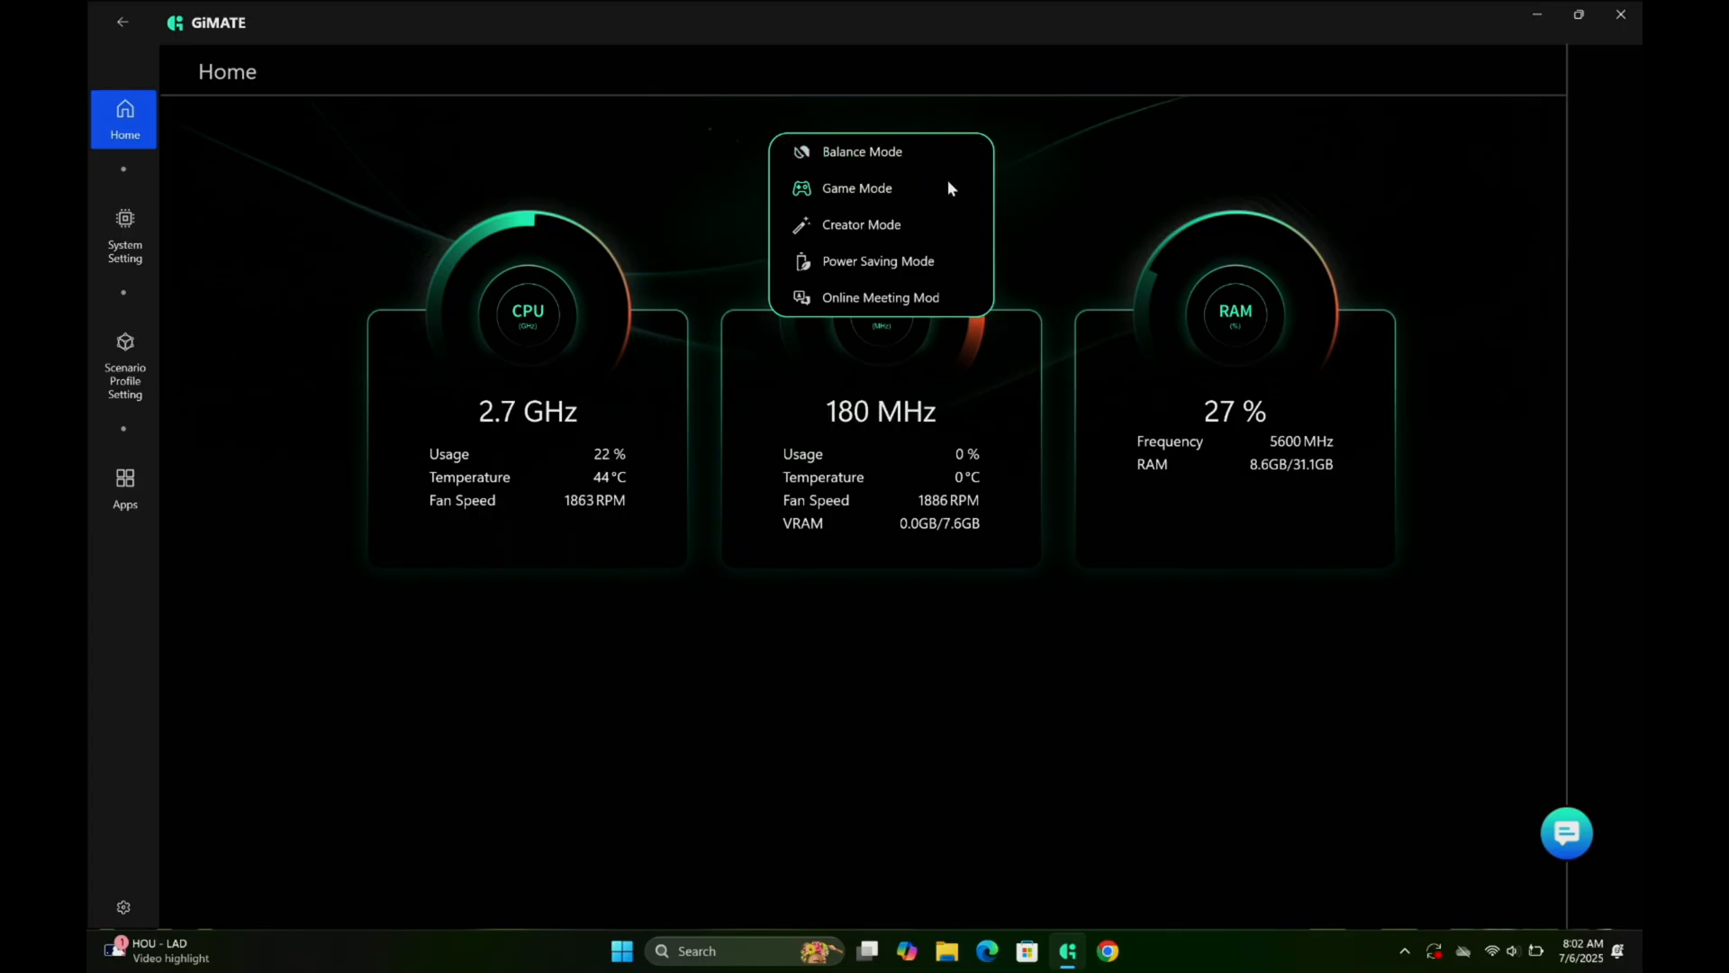
mouse_move(880, 298)
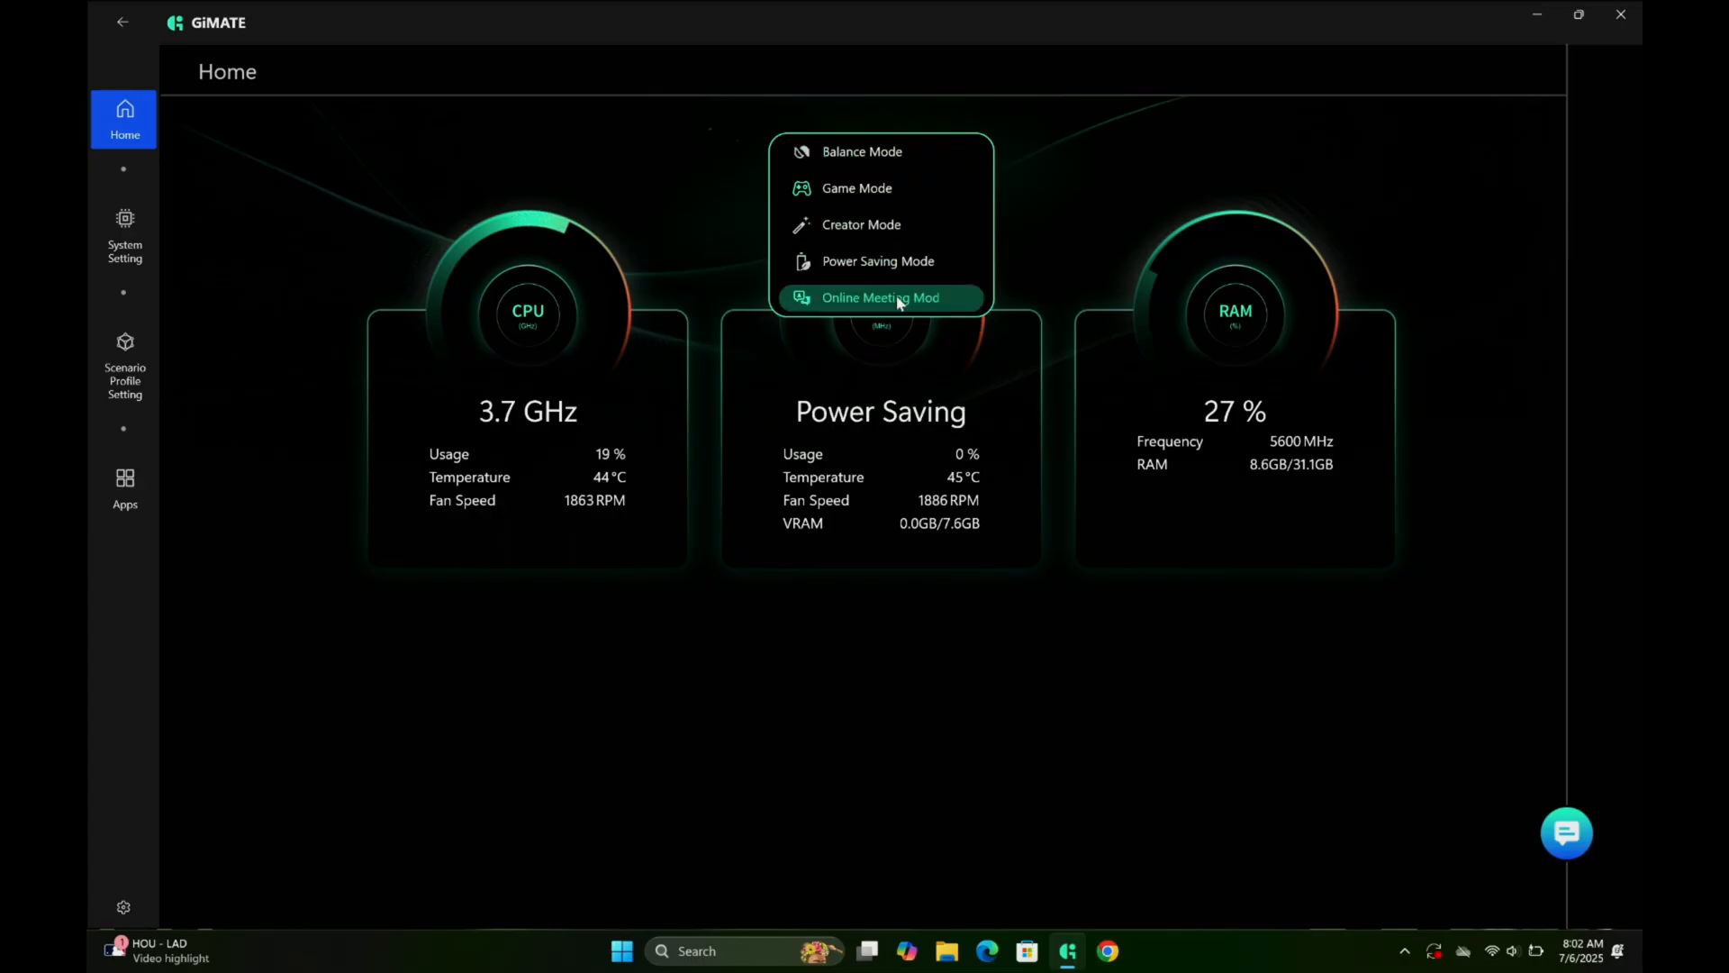
mouse_move(922, 310)
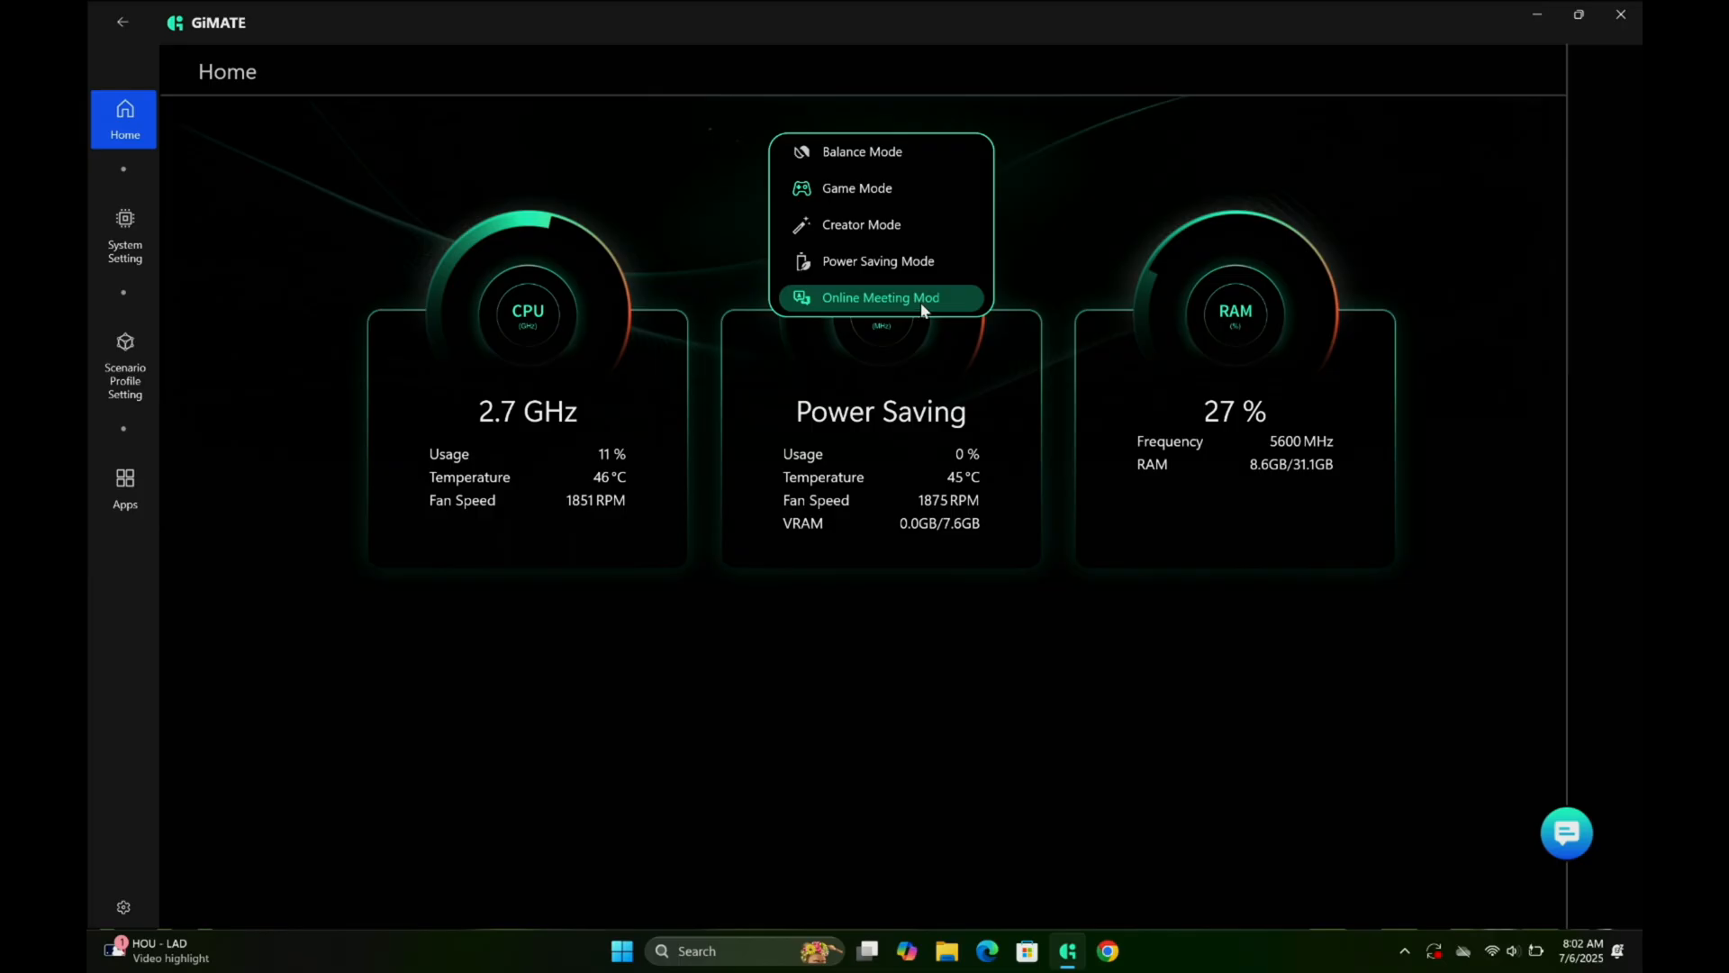
left_click(855, 187)
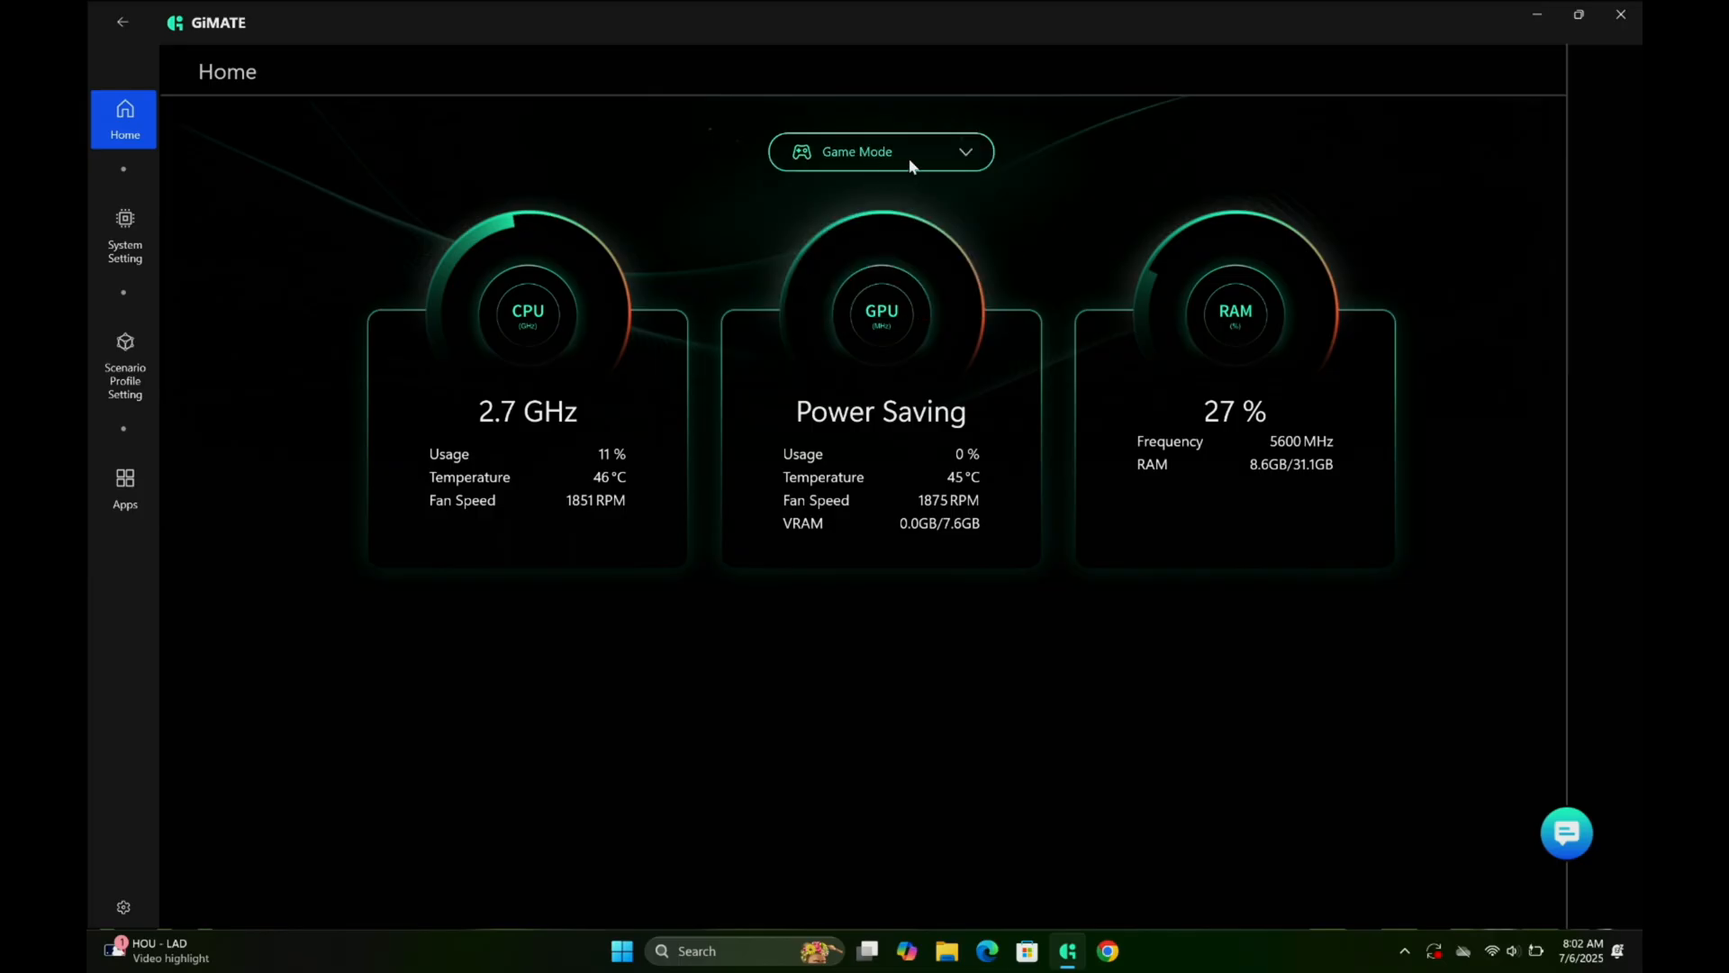
left_click(880, 151)
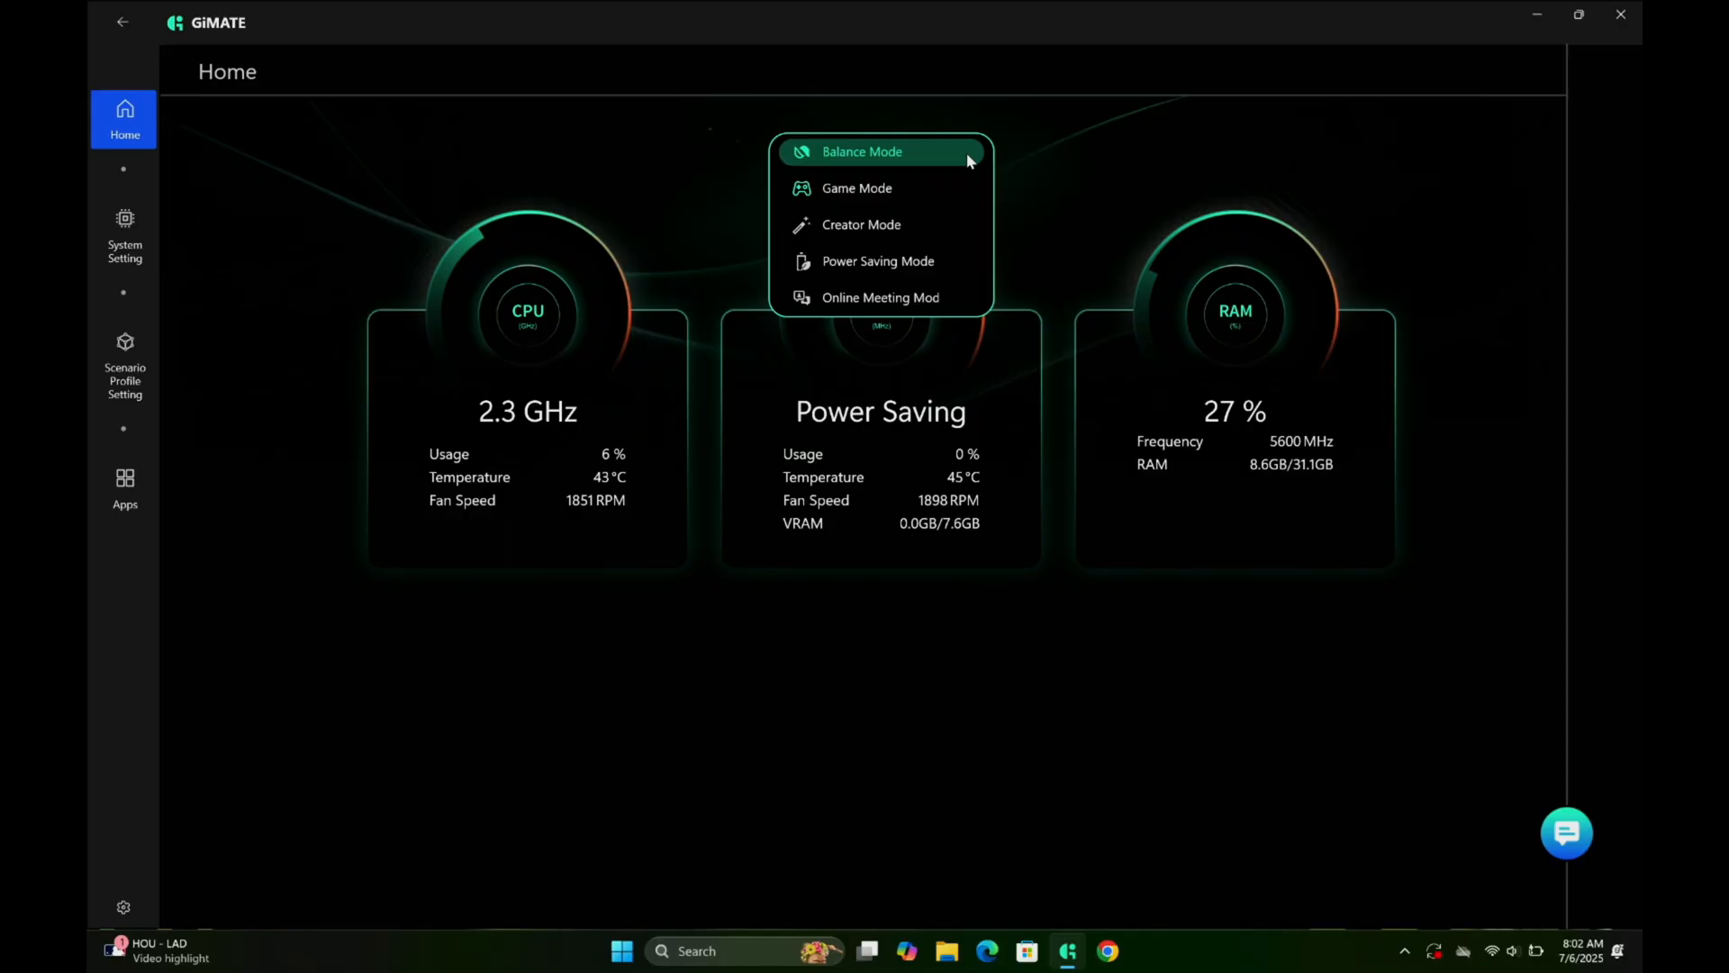
left_click(856, 188)
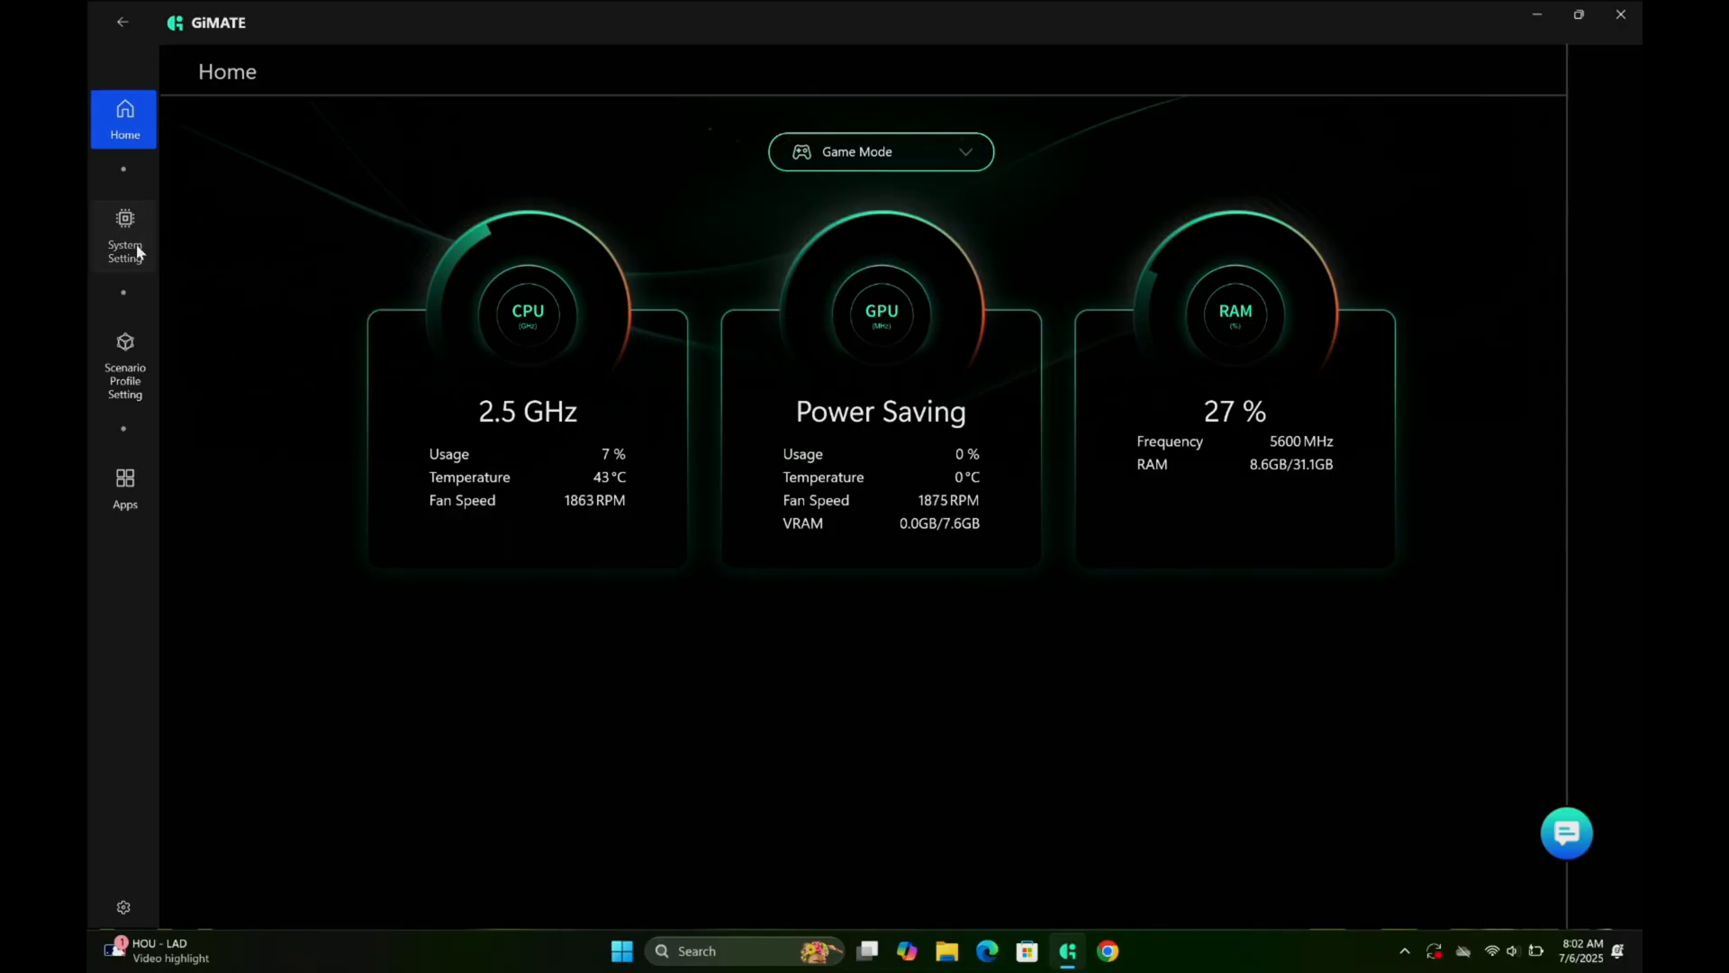
left_click(124, 235)
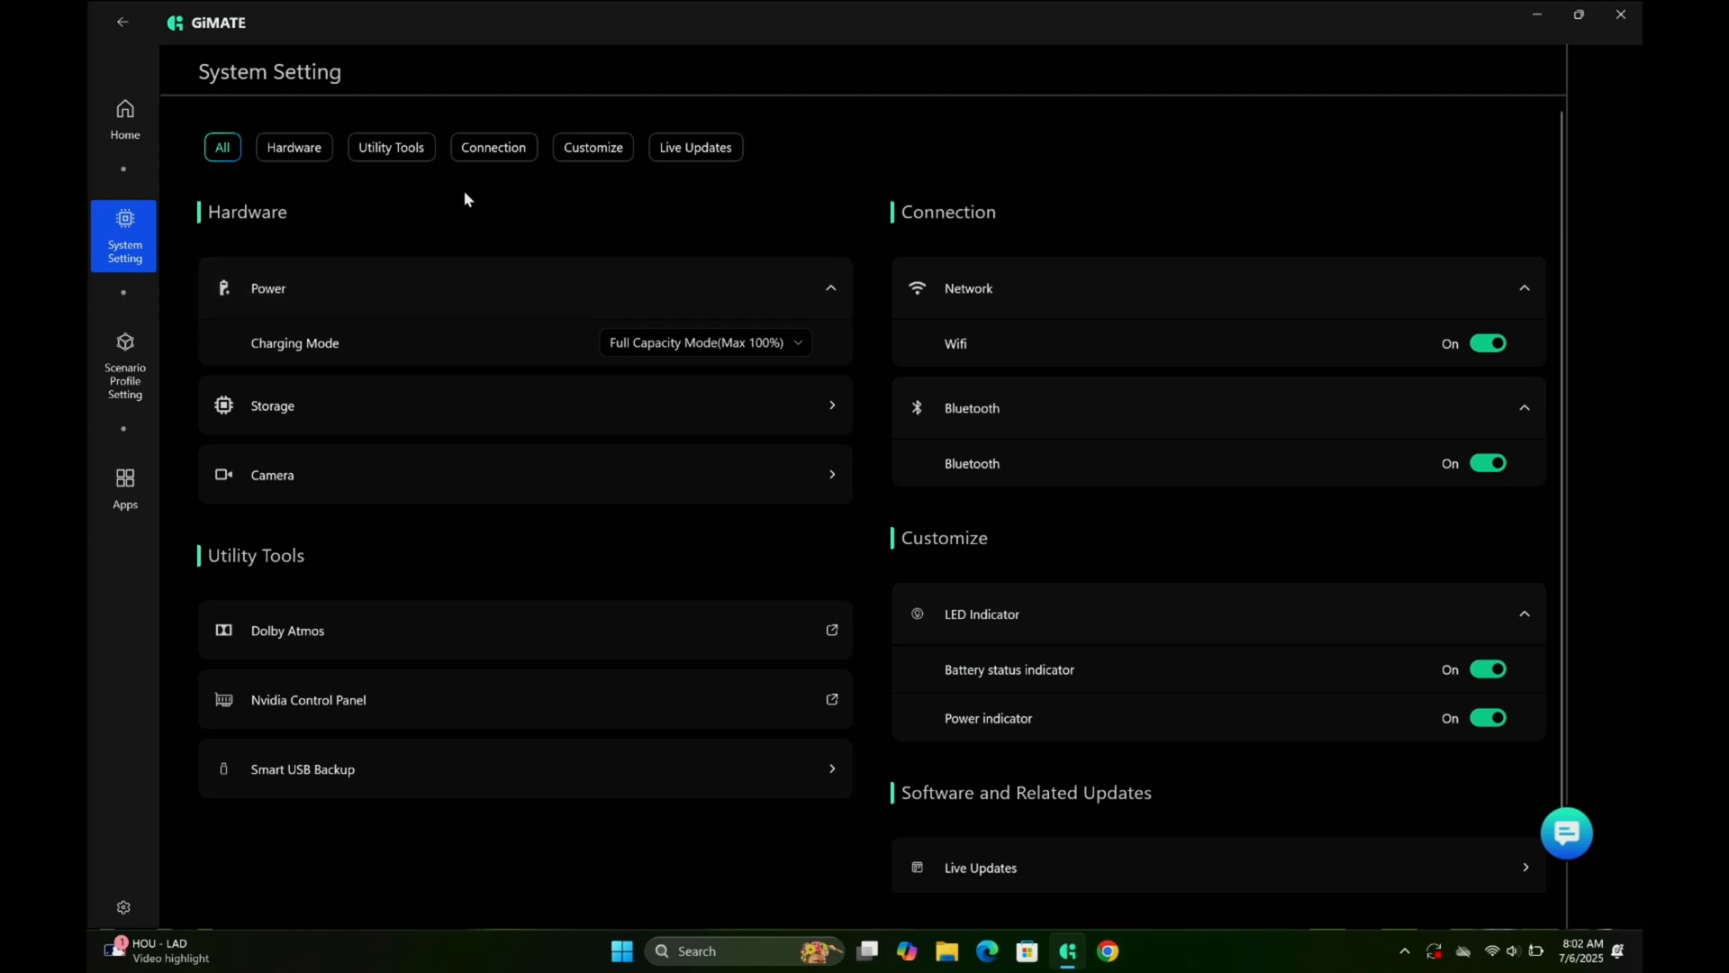
mouse_move(325, 367)
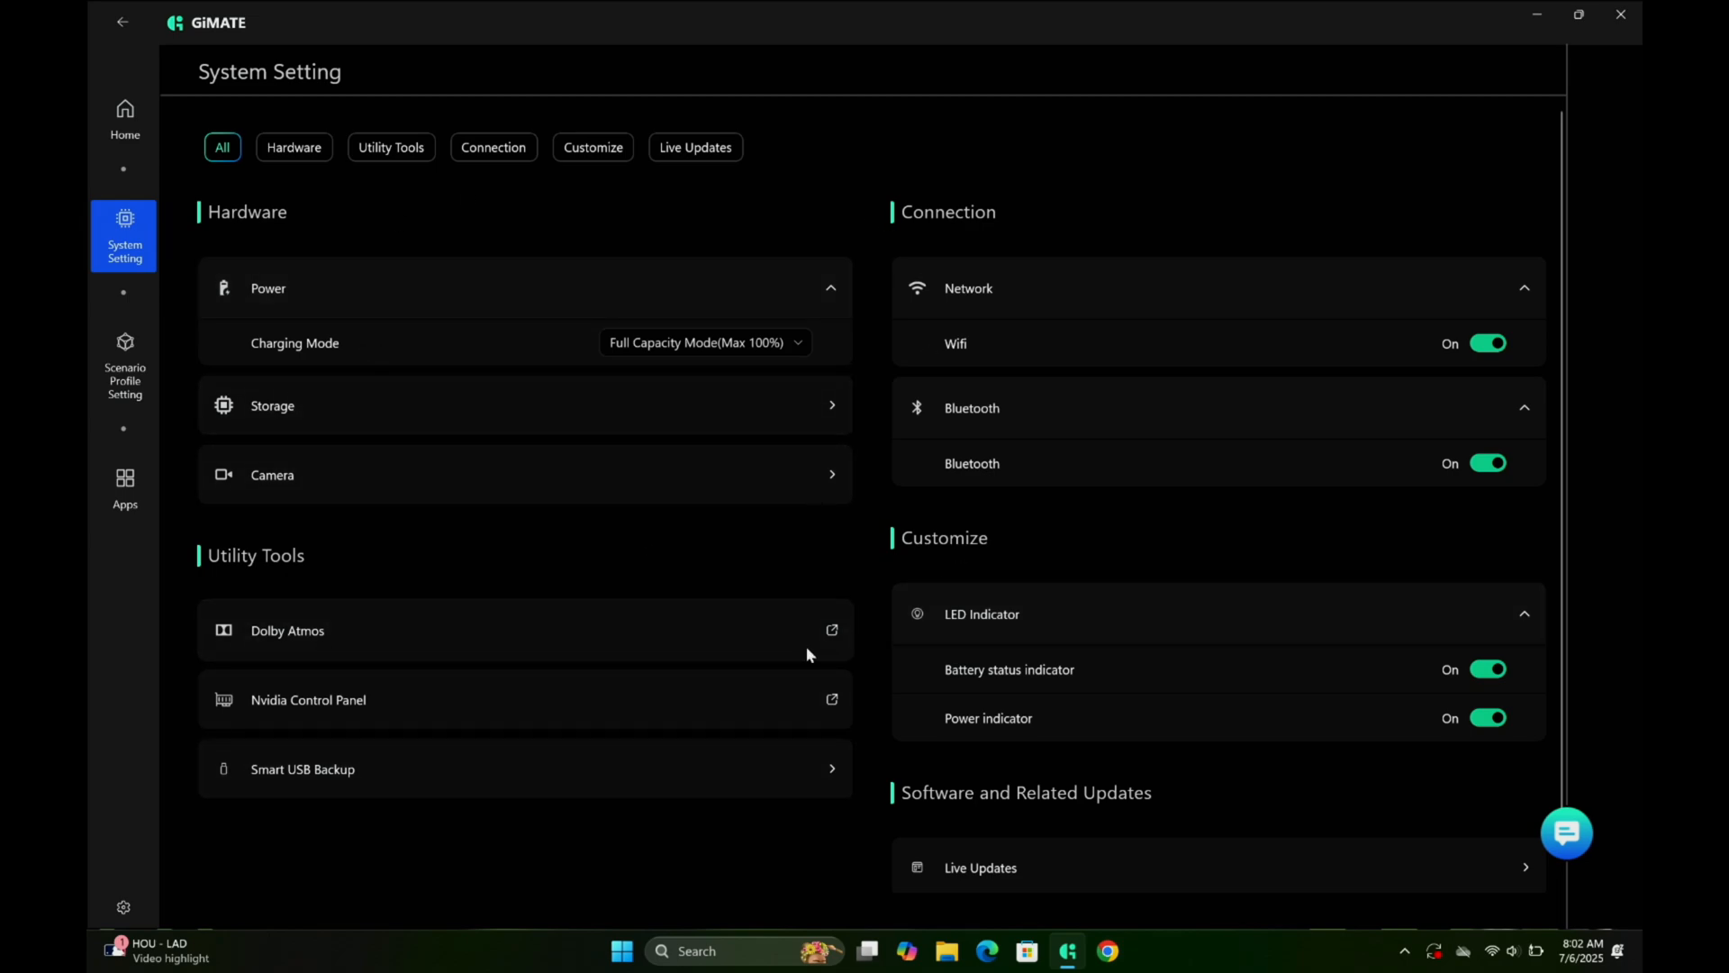
Go to Scenario Profile Setting and scroll through Game Mode's hardware, performance and utility settings
left_click(123, 364)
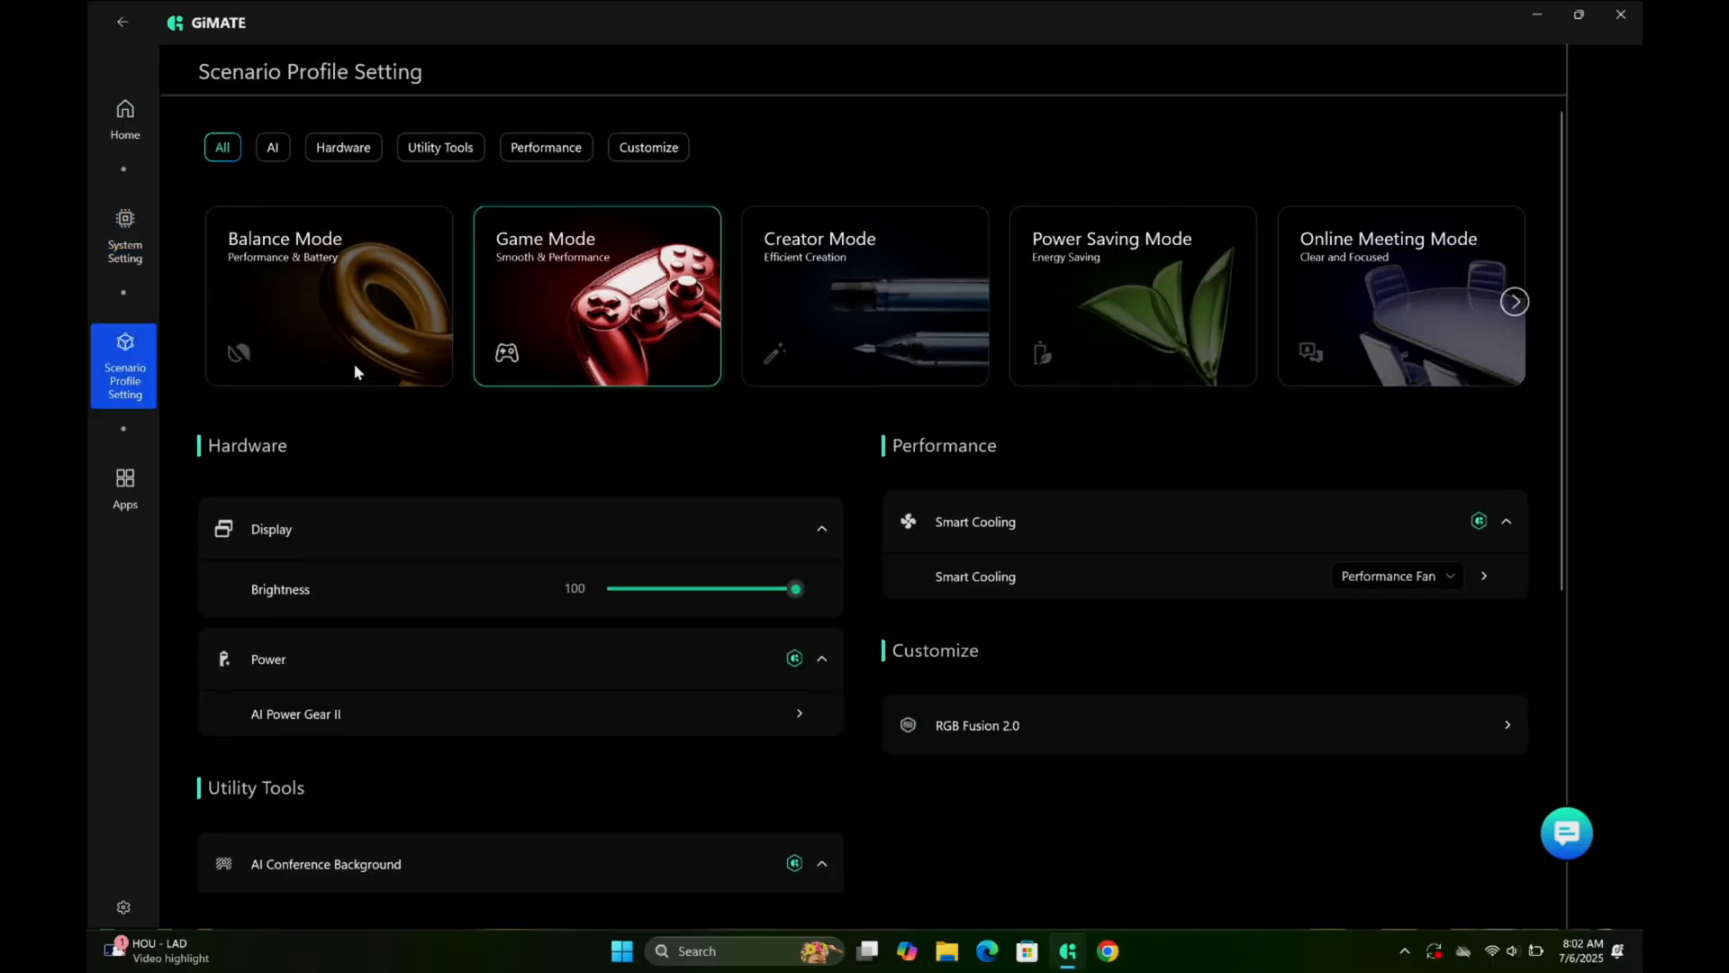
mouse_move(930, 674)
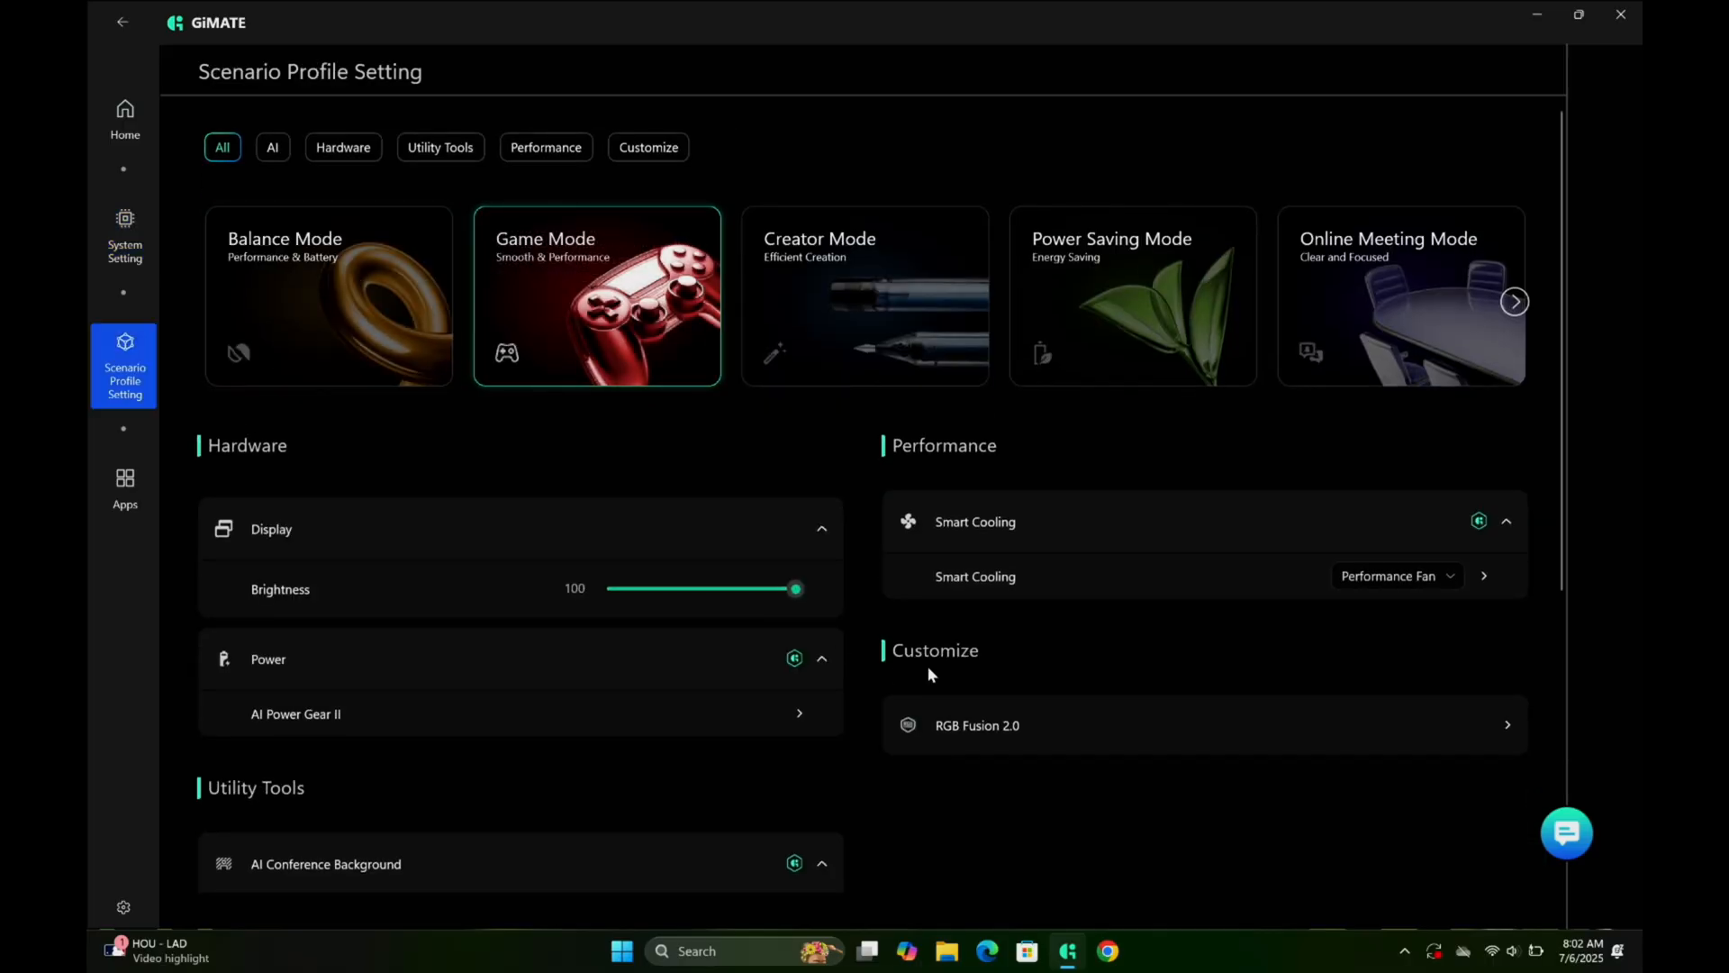
mouse_move(1123, 300)
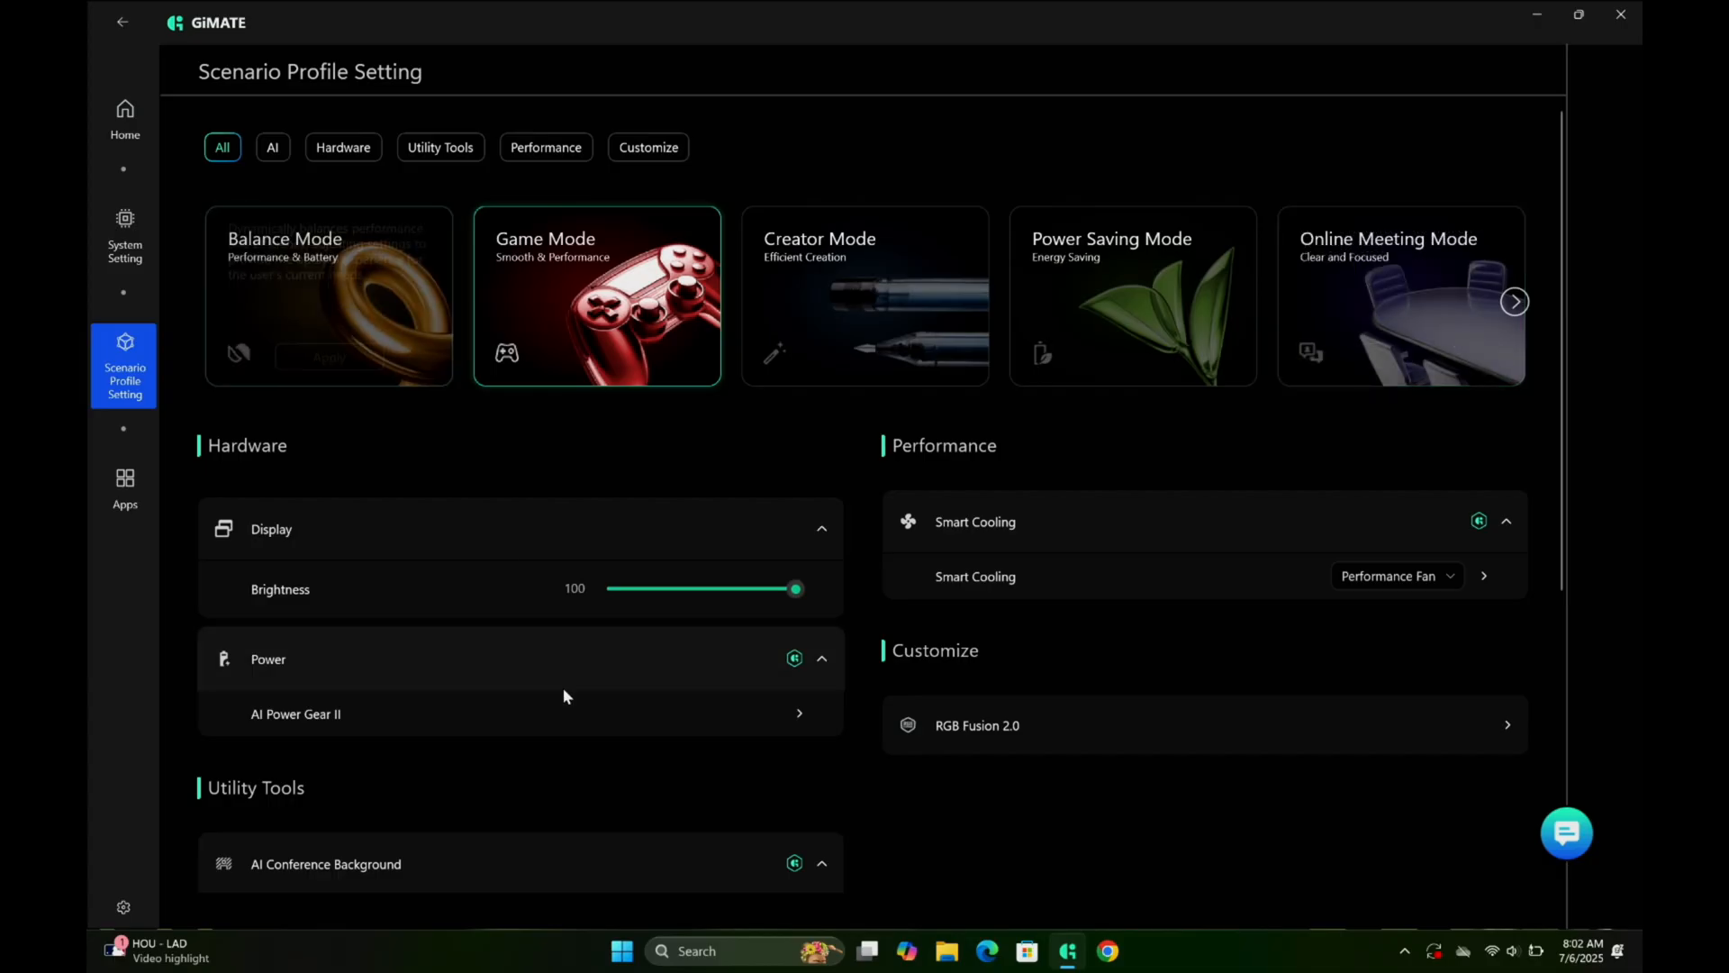
scroll("down", 3)
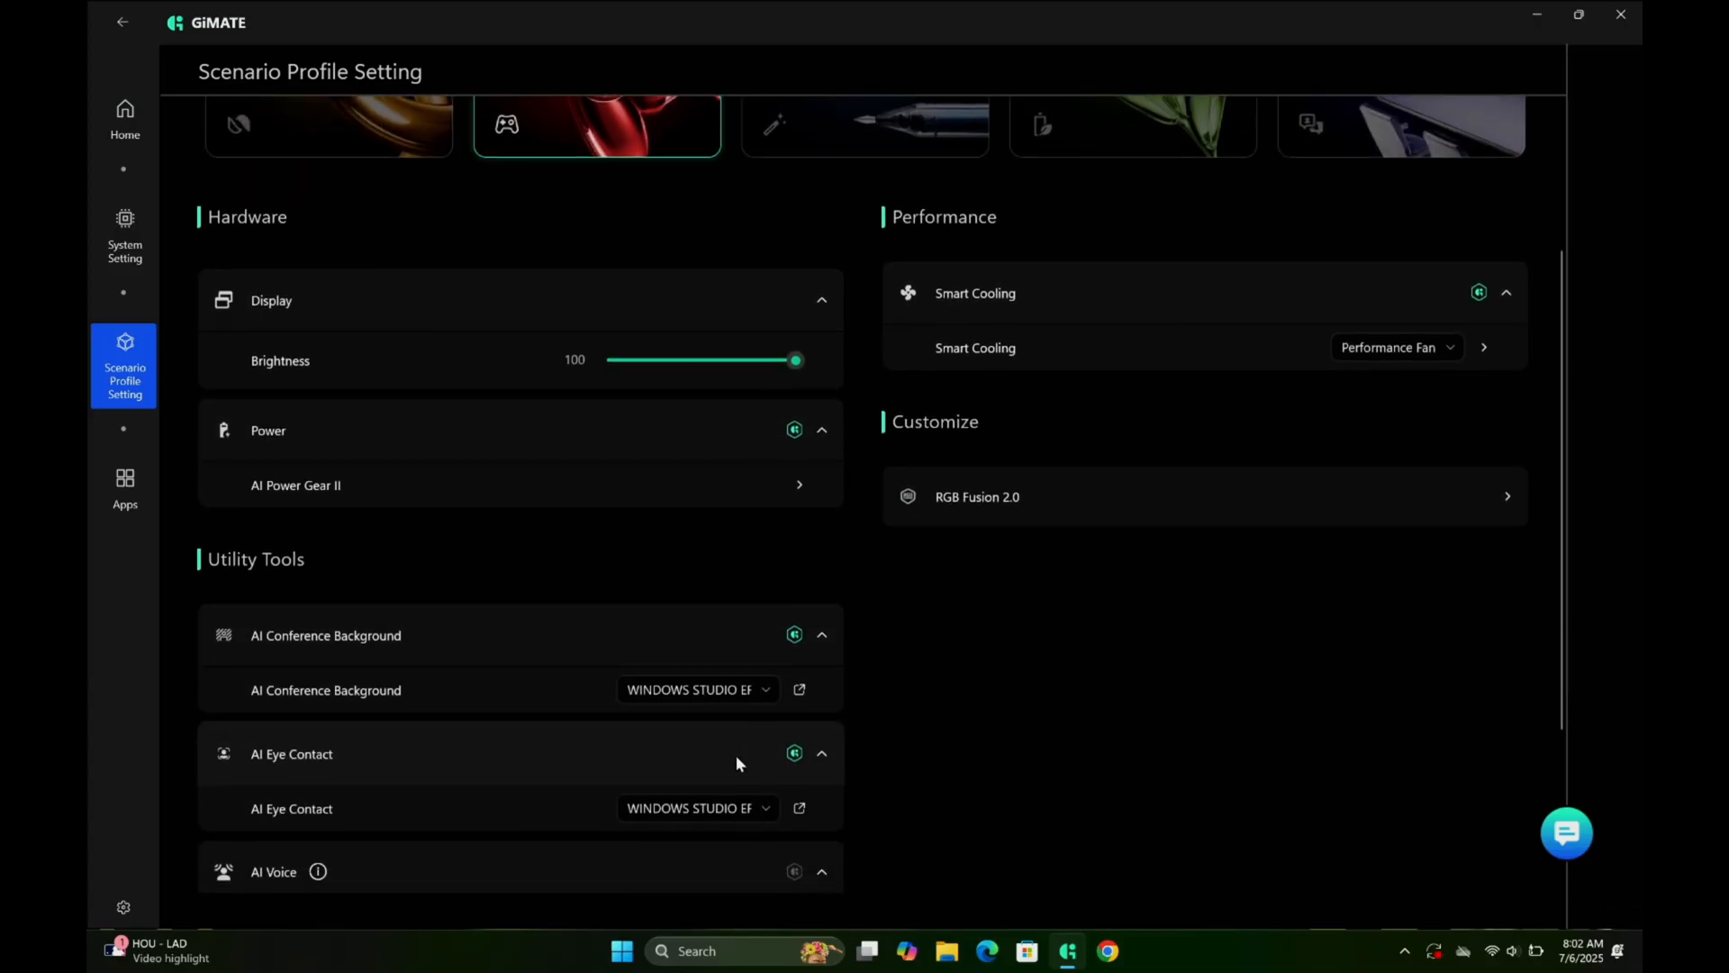
scroll("up", 3)
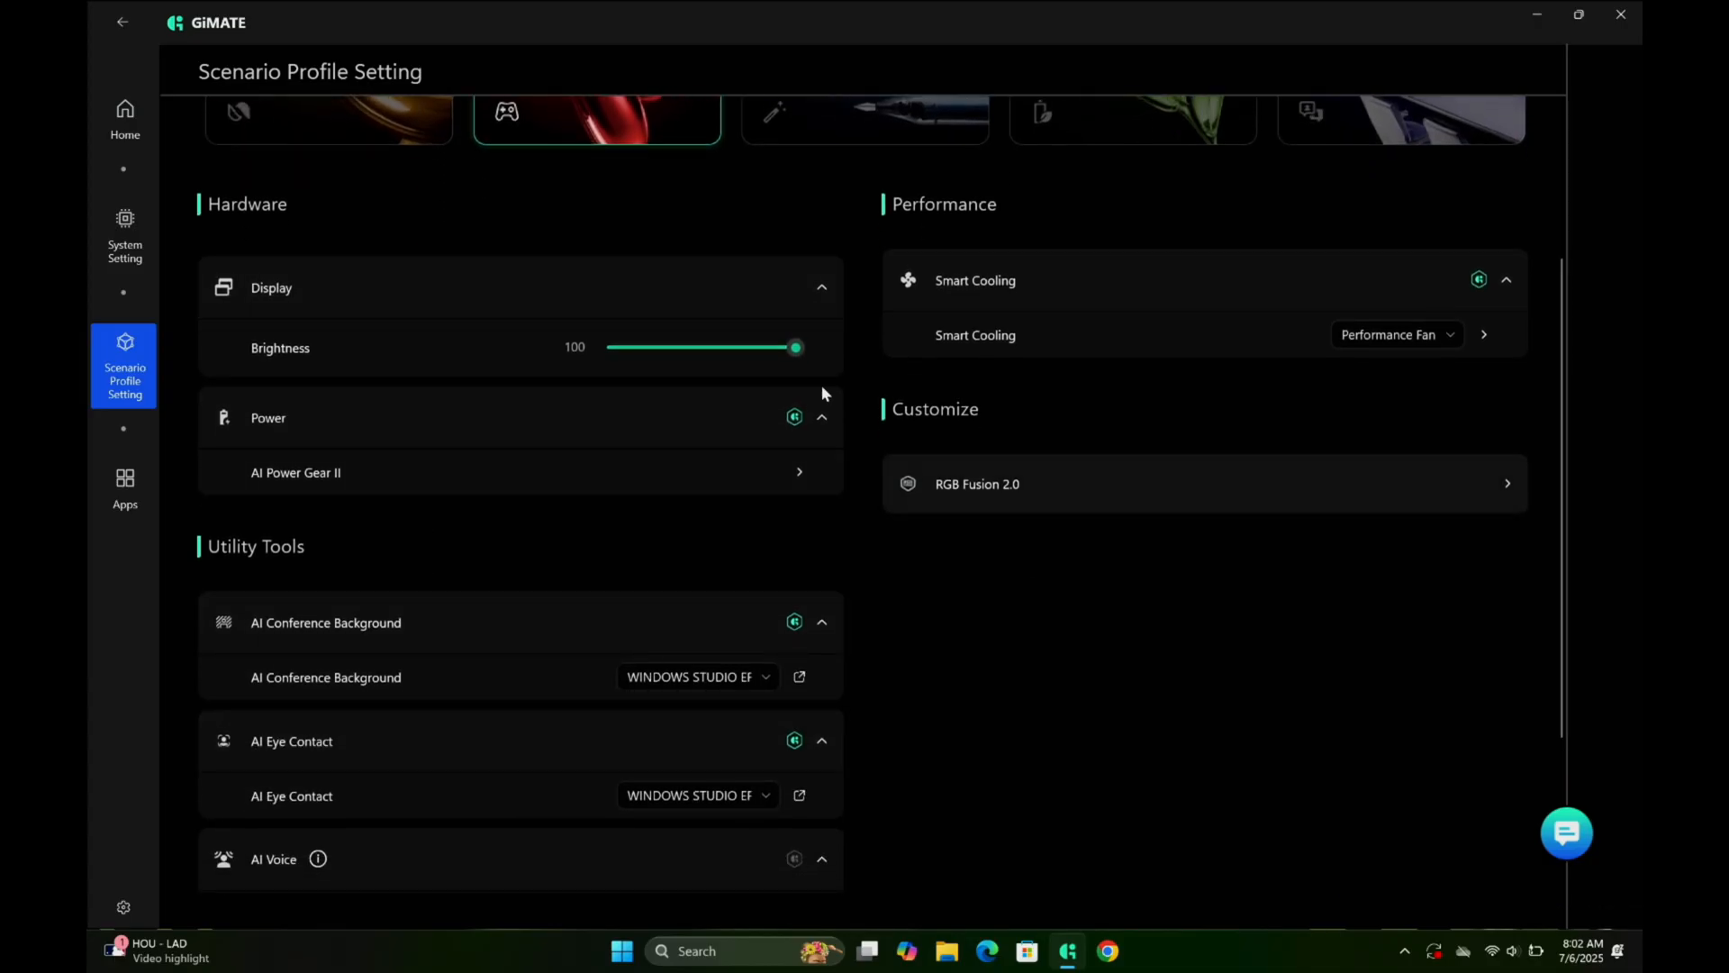
scroll("up", 3)
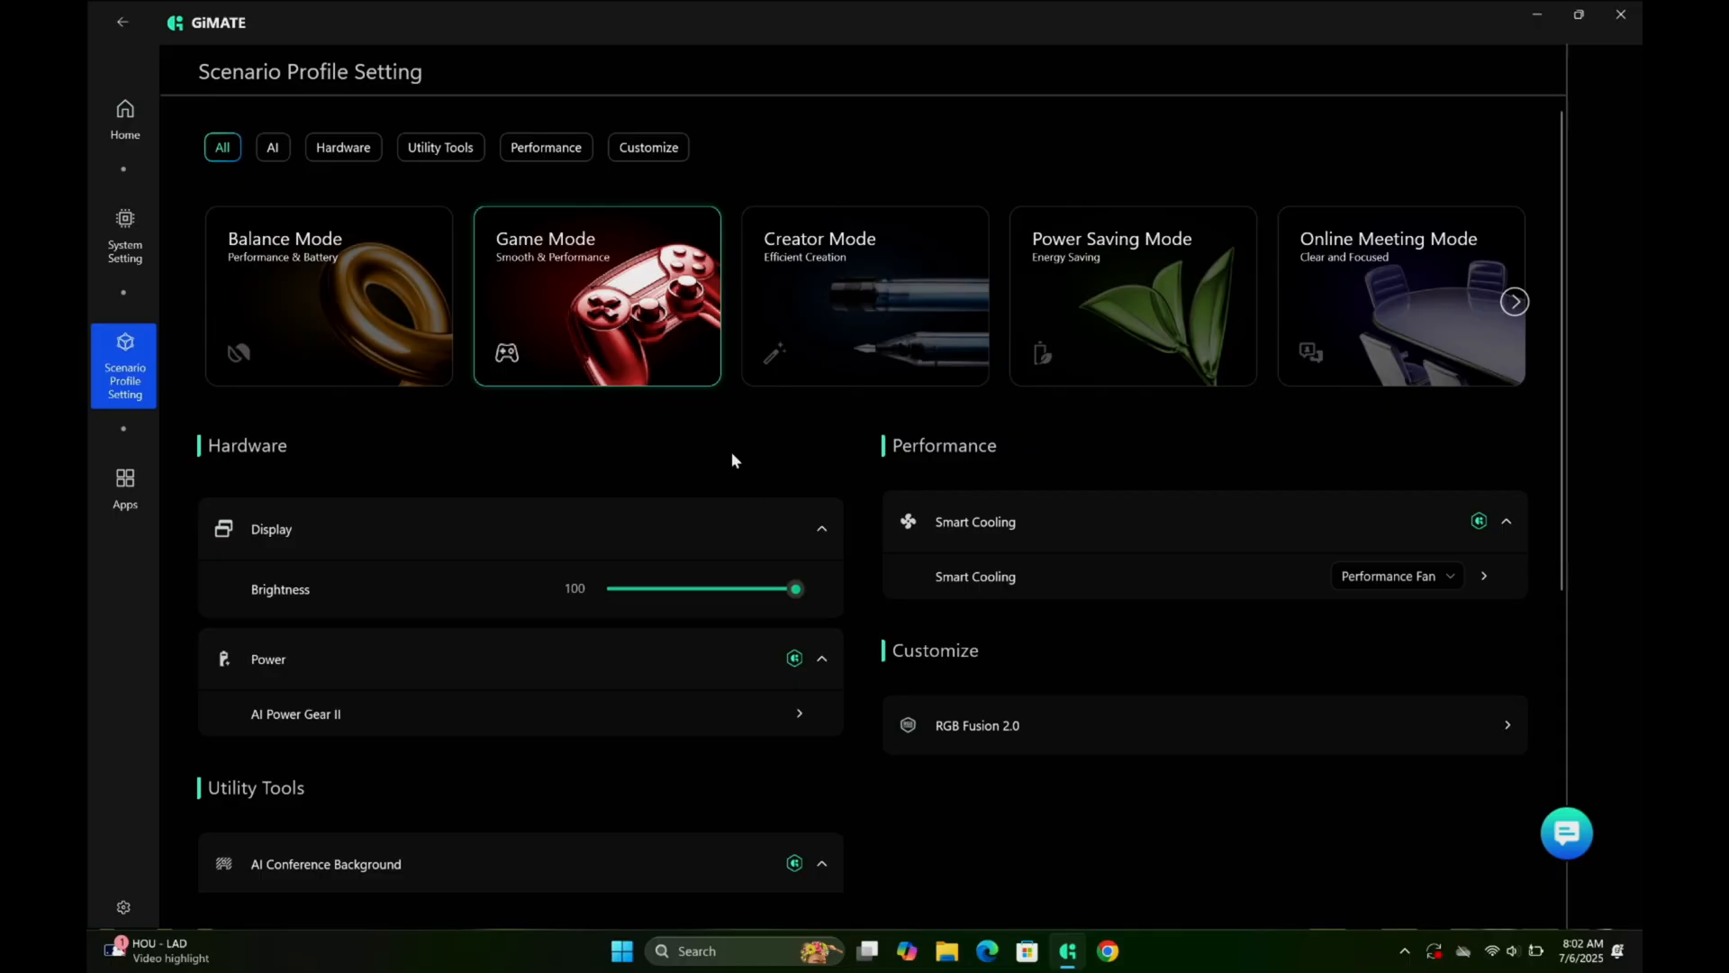